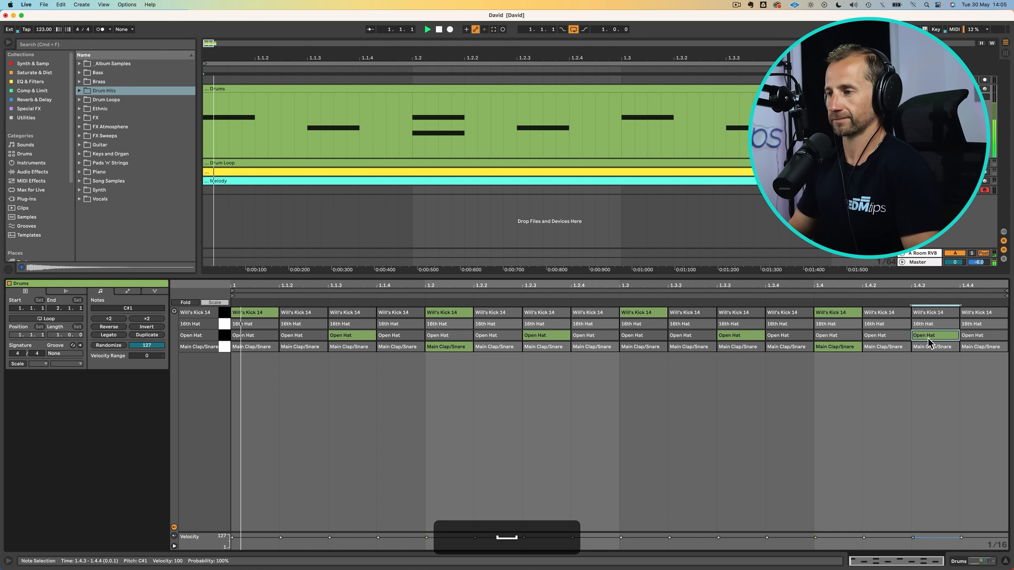
- Undo the recently added open hat and clap steps, leaving four kicks and one clap
click(426, 29)
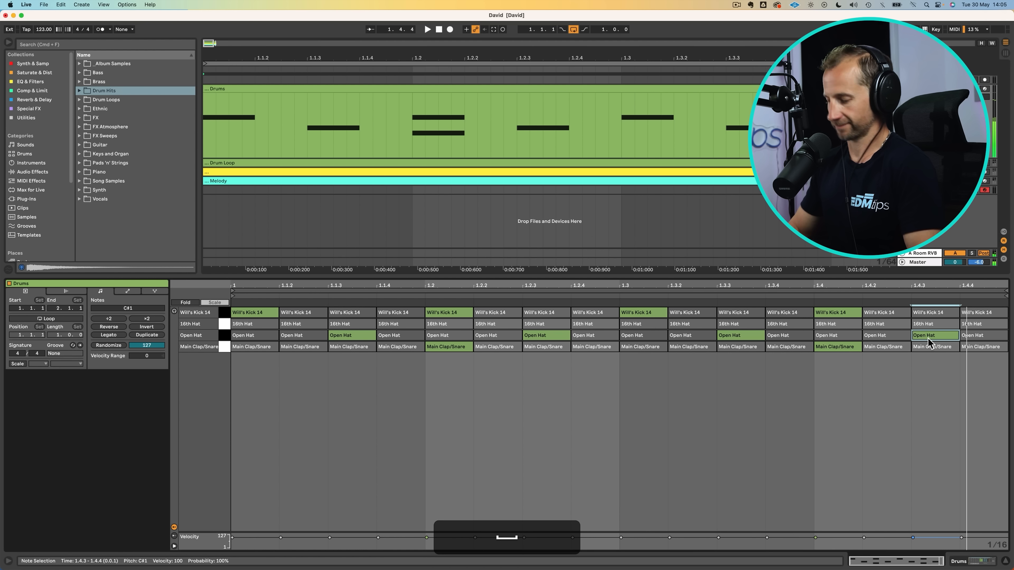
key(cmd+z)
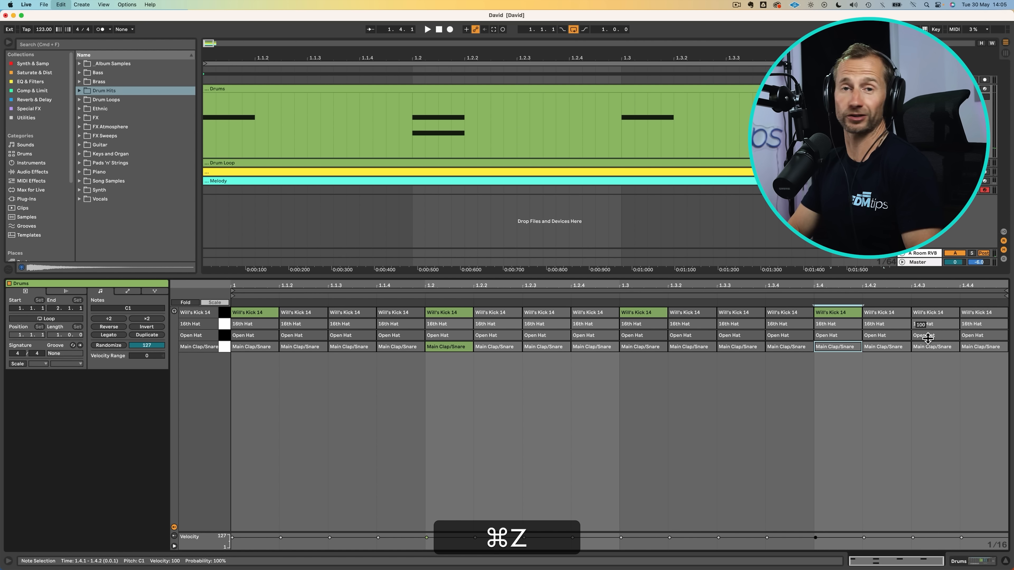
- Undo back further, then place two new kick hits including a syncopated one on beat three
key(cmd+z)
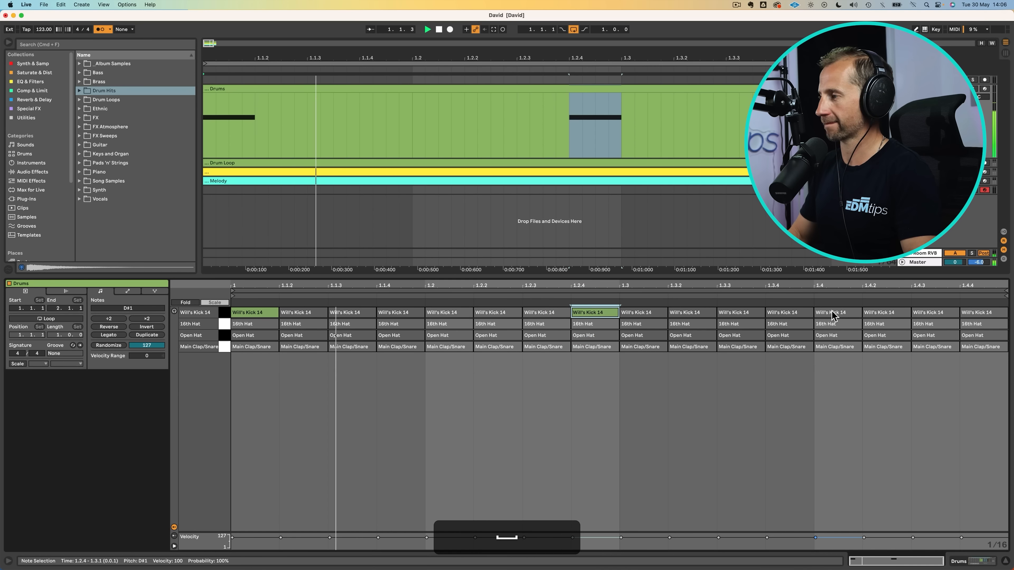
click(739, 313)
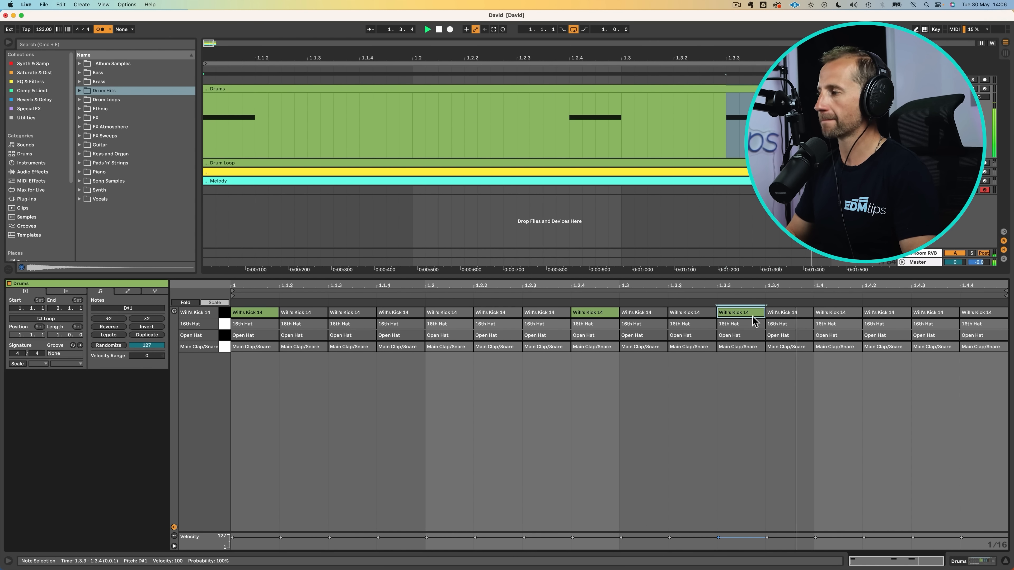
click(449, 347)
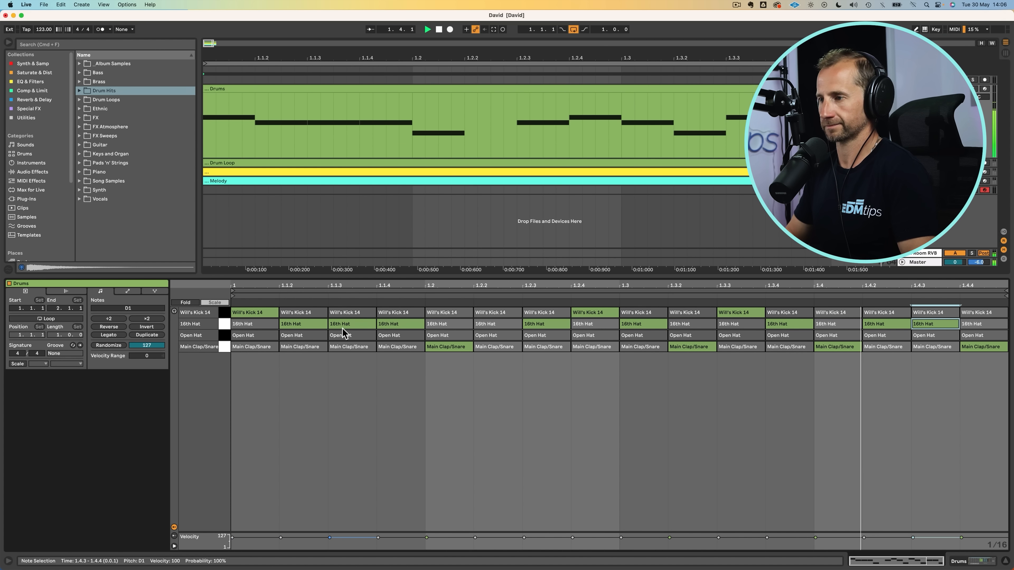
- Add open hat hits early in bar one and on the third beat
click(351, 335)
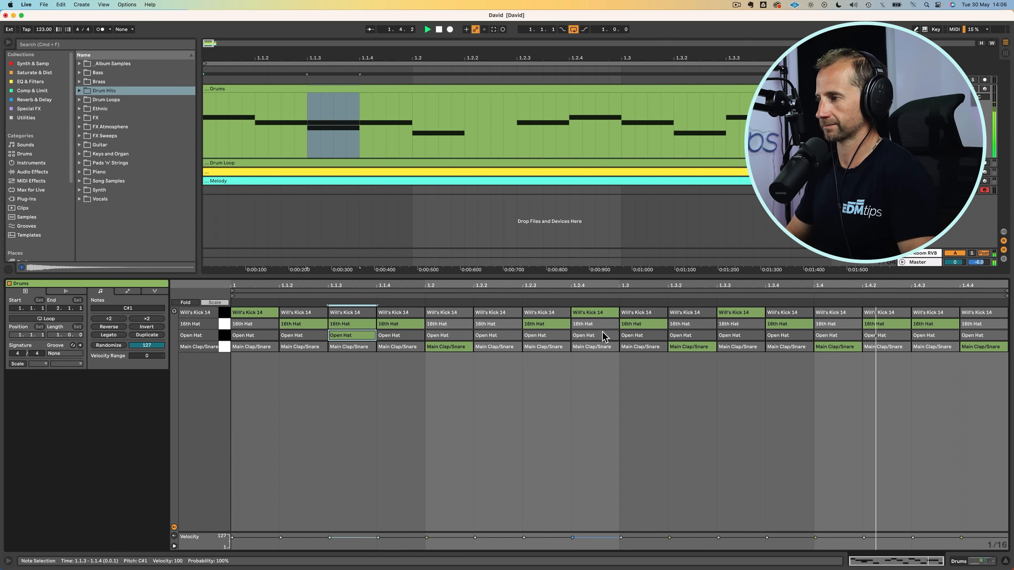
click(692, 335)
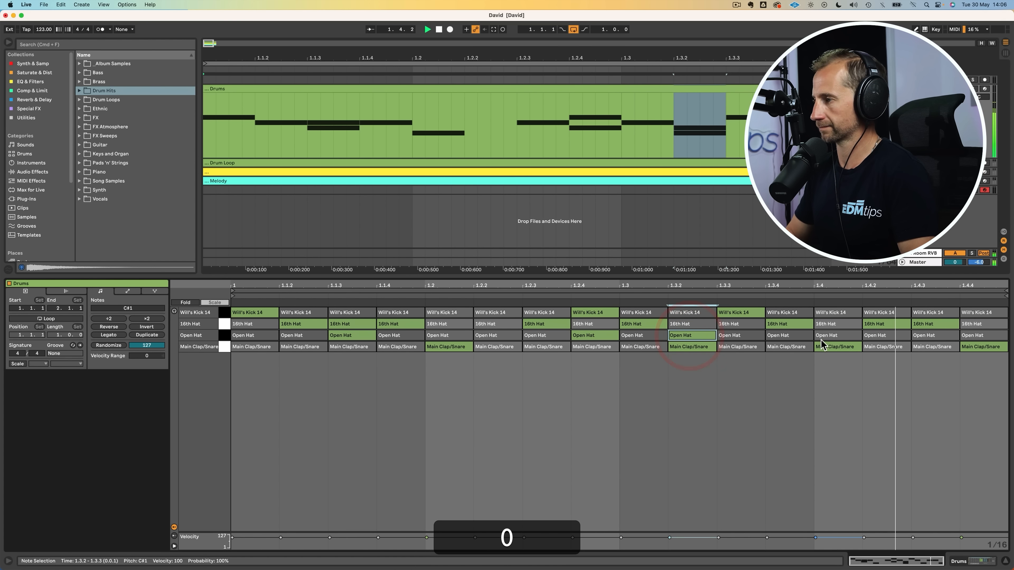